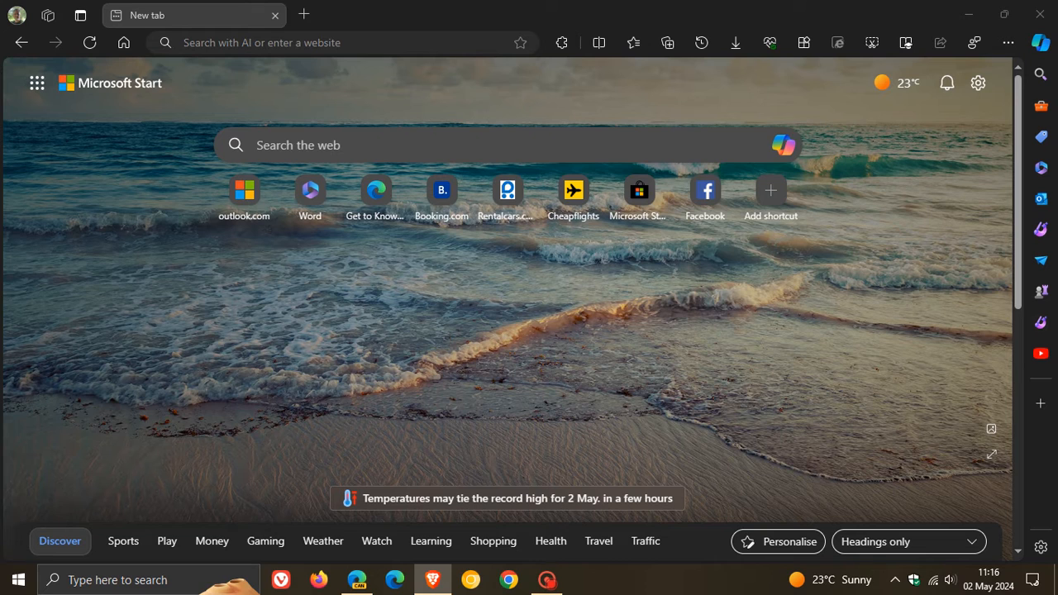
pyautogui.moveTo(460, 346)
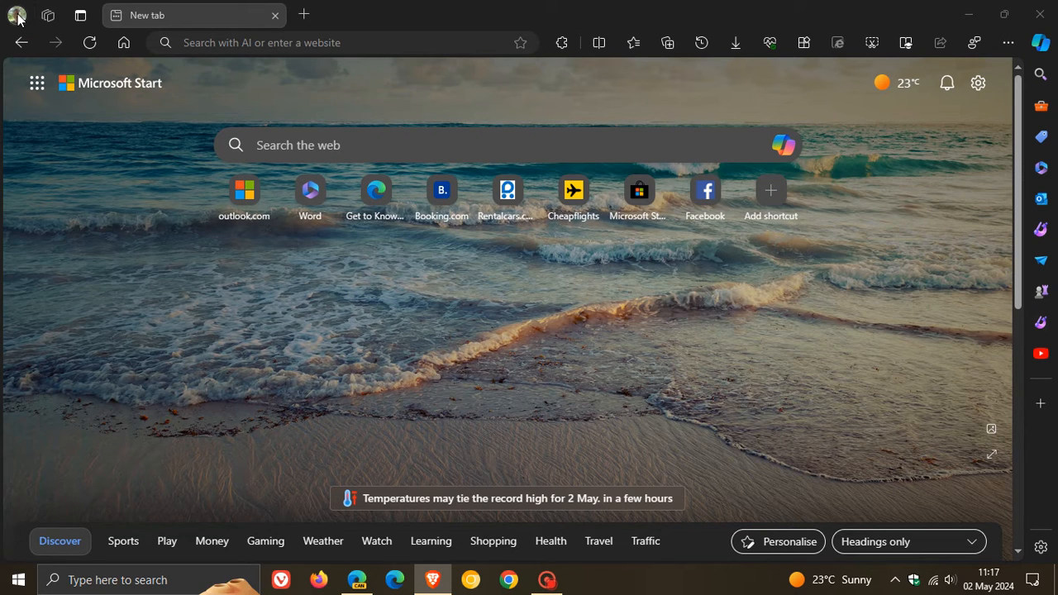
# - Open Edge Settings so the Profiles page is showing
pyautogui.click(16, 15)
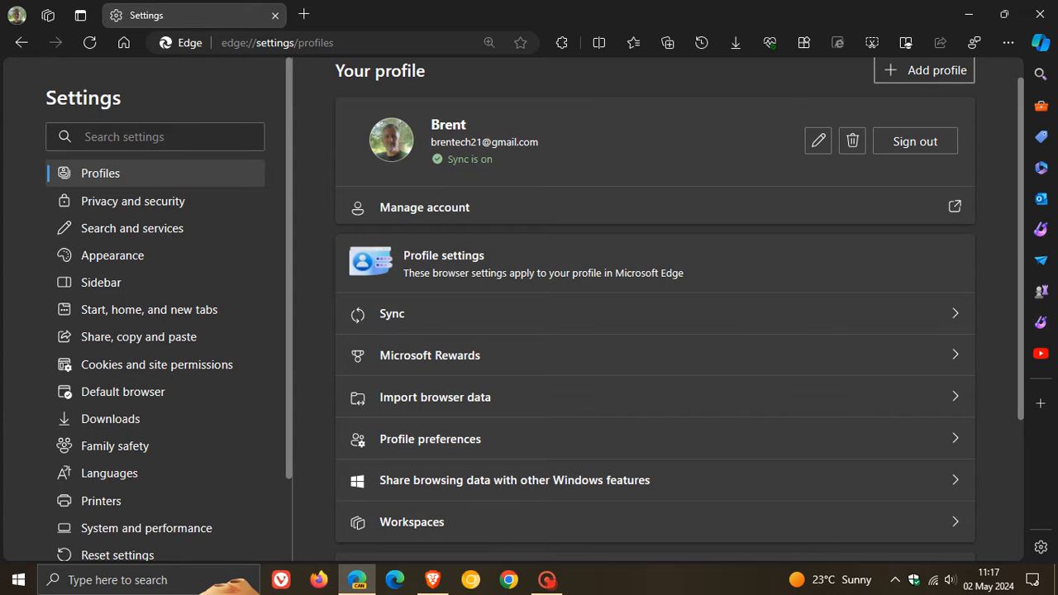
# - Go to the Appearance settings and scroll down toward the Theme choices
pyautogui.click(113, 254)
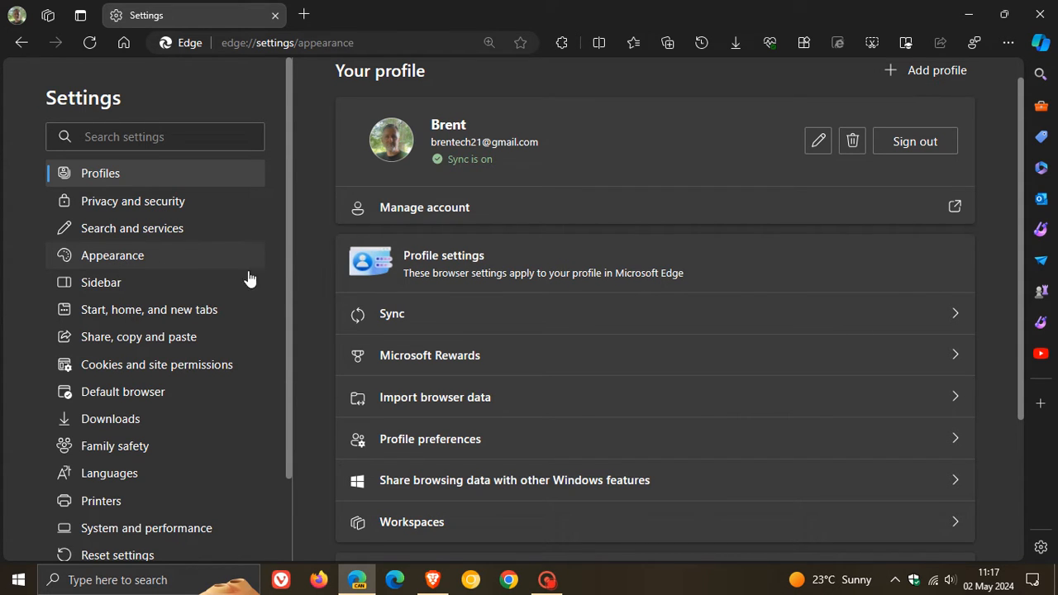
pyautogui.click(113, 255)
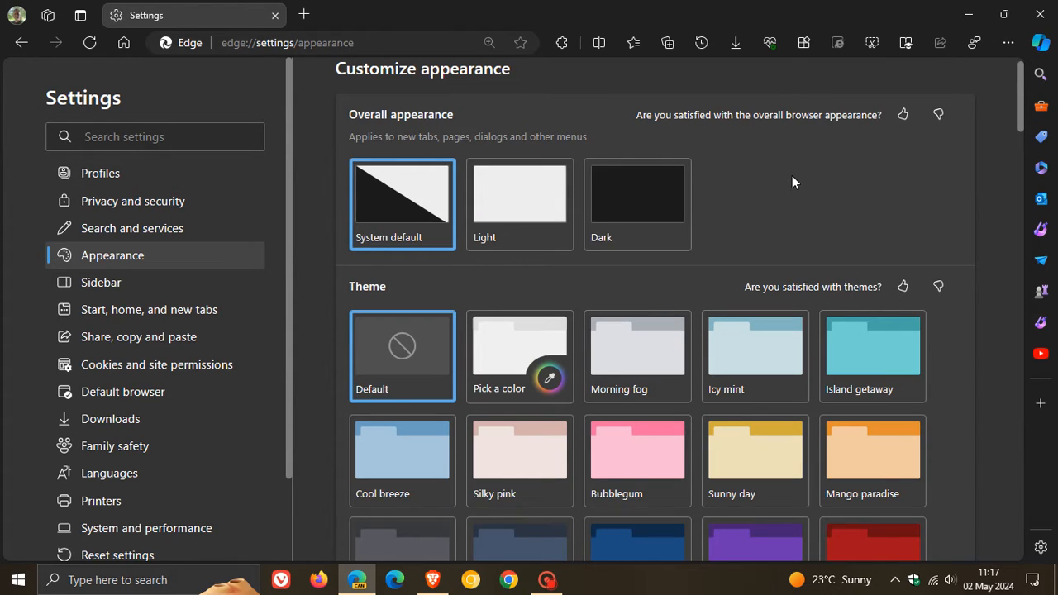
pyautogui.scroll(-3)
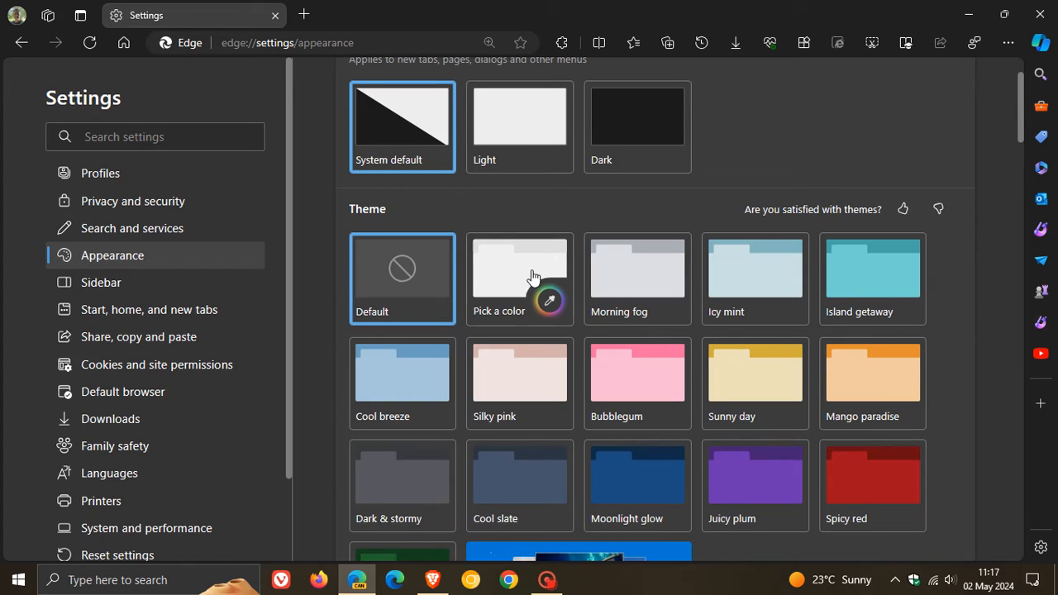
pyautogui.moveTo(519, 261)
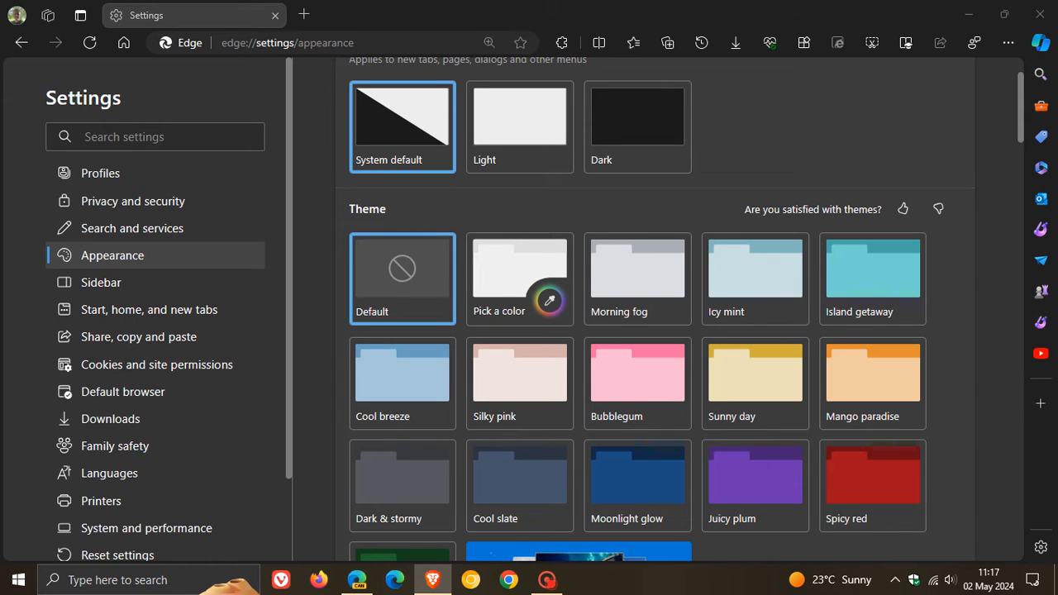
pyautogui.moveTo(529, 261)
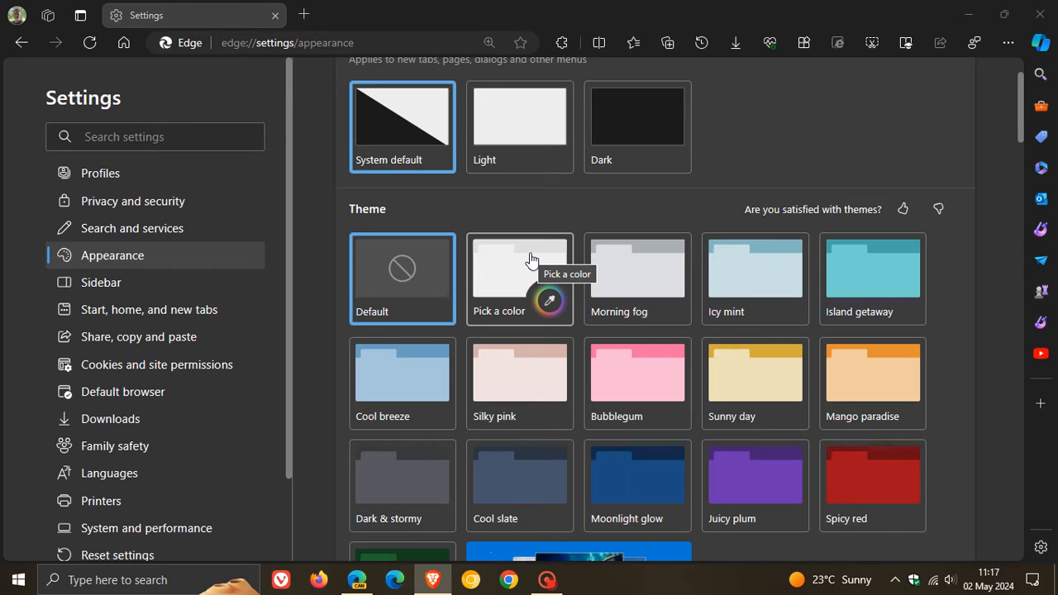
pyautogui.moveTo(513, 273)
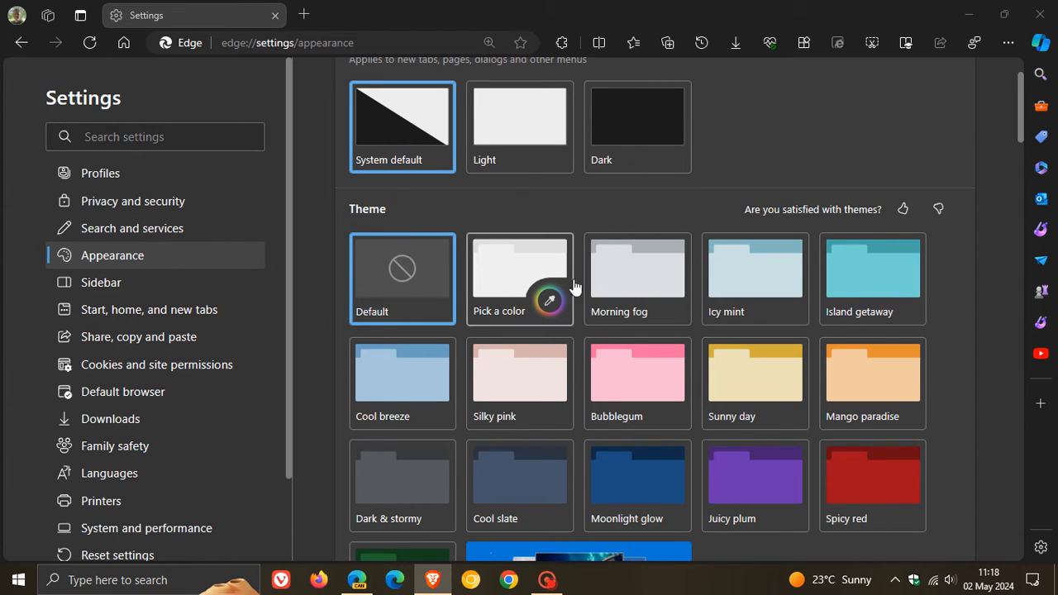
pyautogui.moveTo(512, 271)
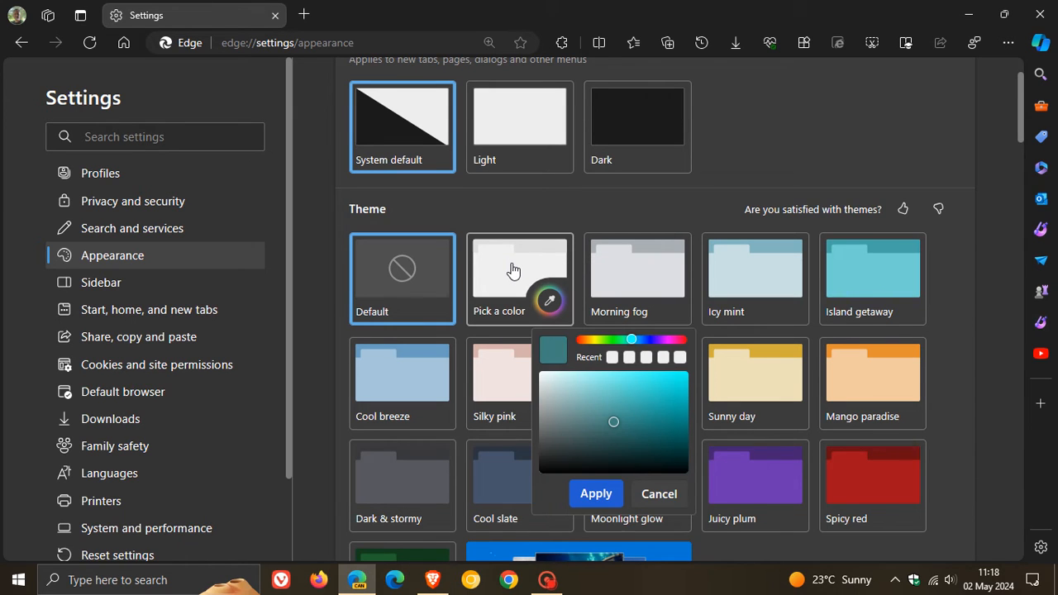
# - Shift the custom theme colour hue toward a dark teal shade
pyautogui.scroll(-3)
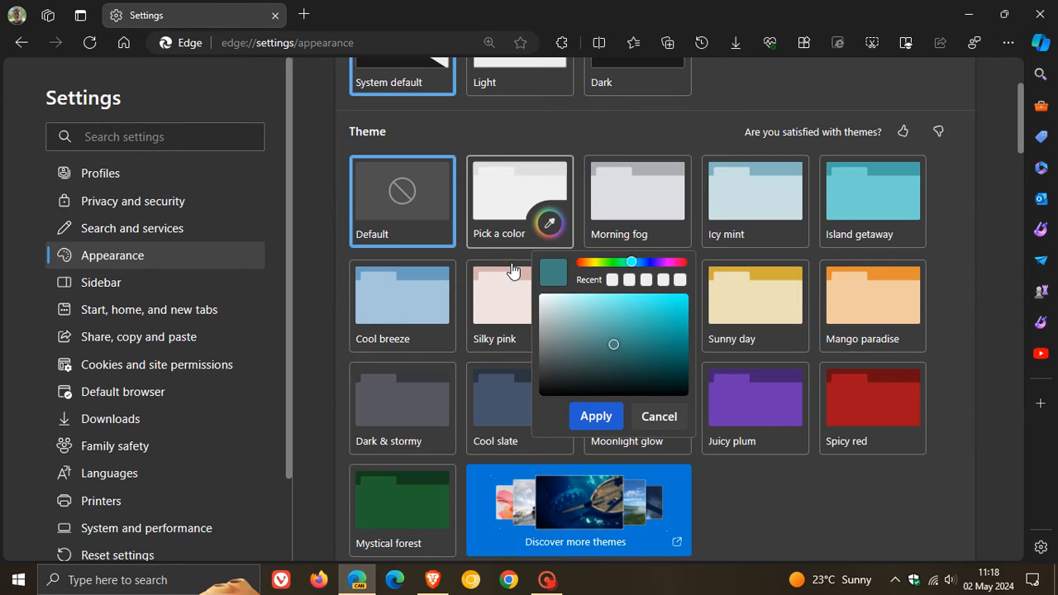
pyautogui.scroll(-3)
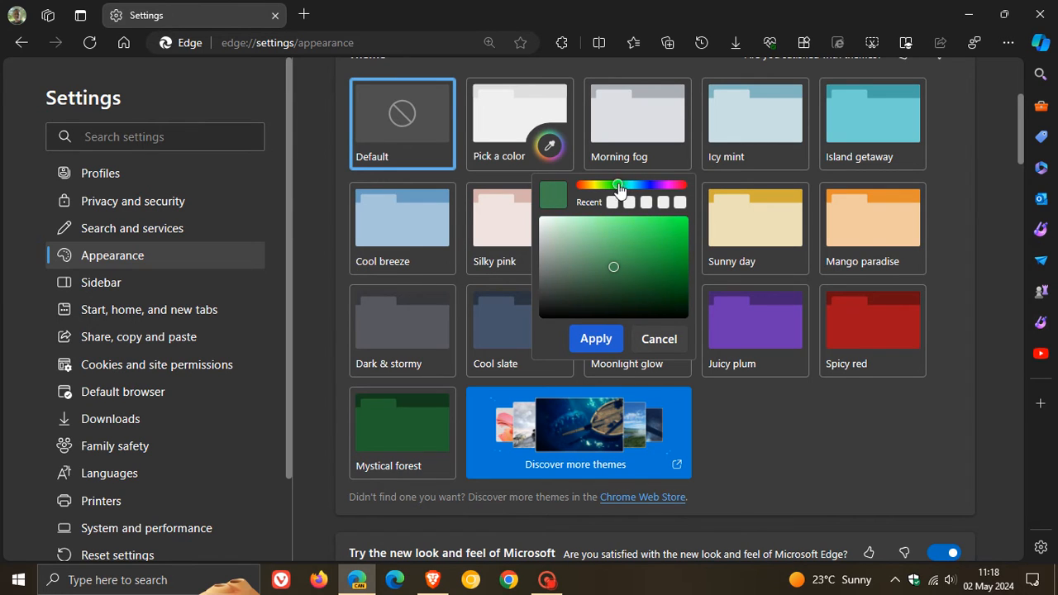
pyautogui.moveTo(618, 185); pyautogui.dragTo(630, 185)
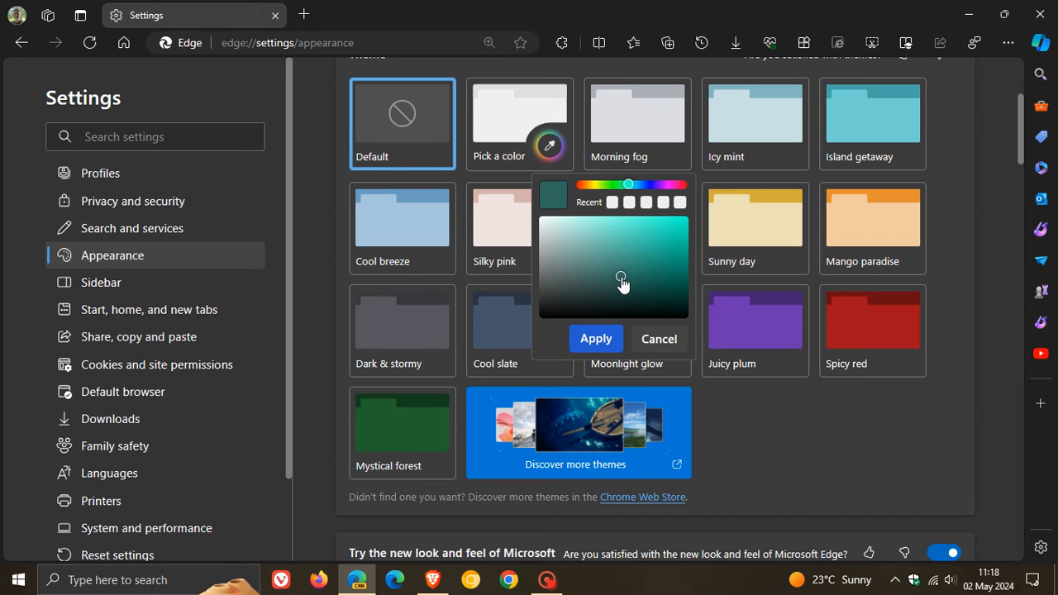
pyautogui.moveTo(648, 284)
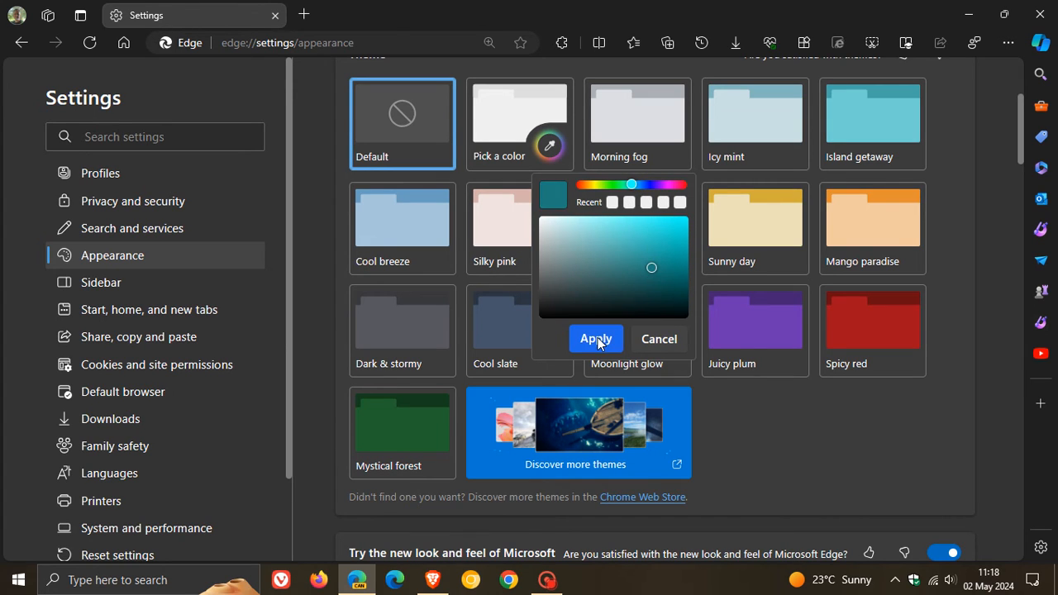
# - Apply the teal colour as the theme and reopen the Pick a color chooser
pyautogui.click(595, 339)
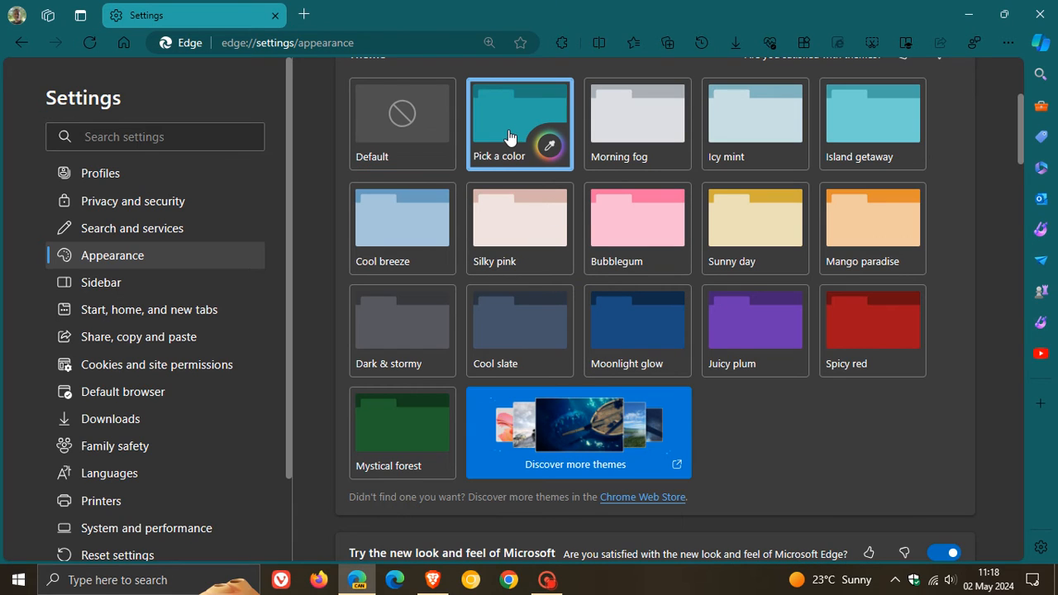
pyautogui.moveTo(519, 124)
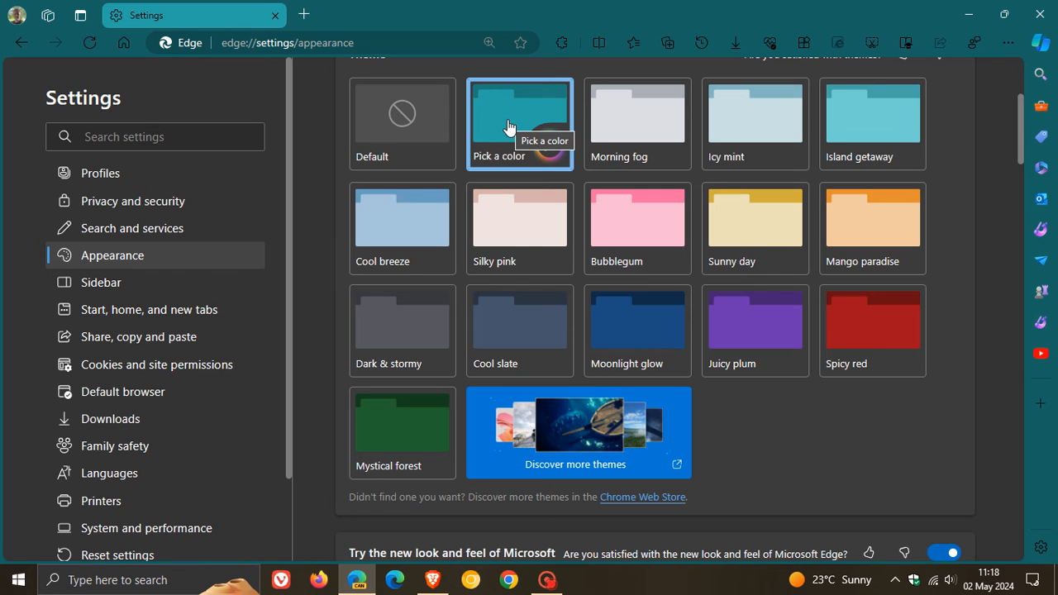
pyautogui.click(519, 124)
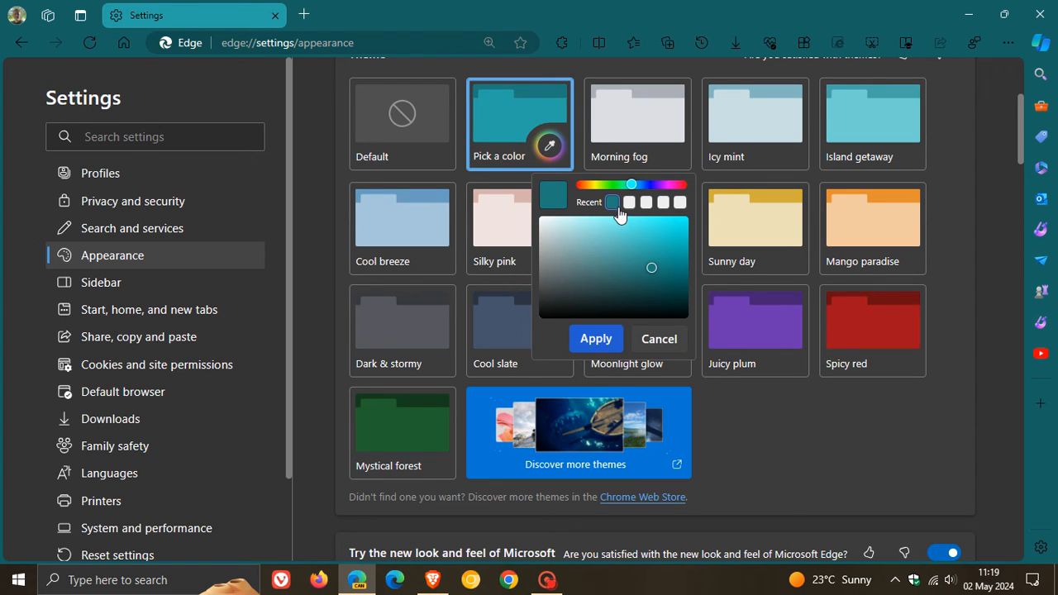
pyautogui.moveTo(634, 232)
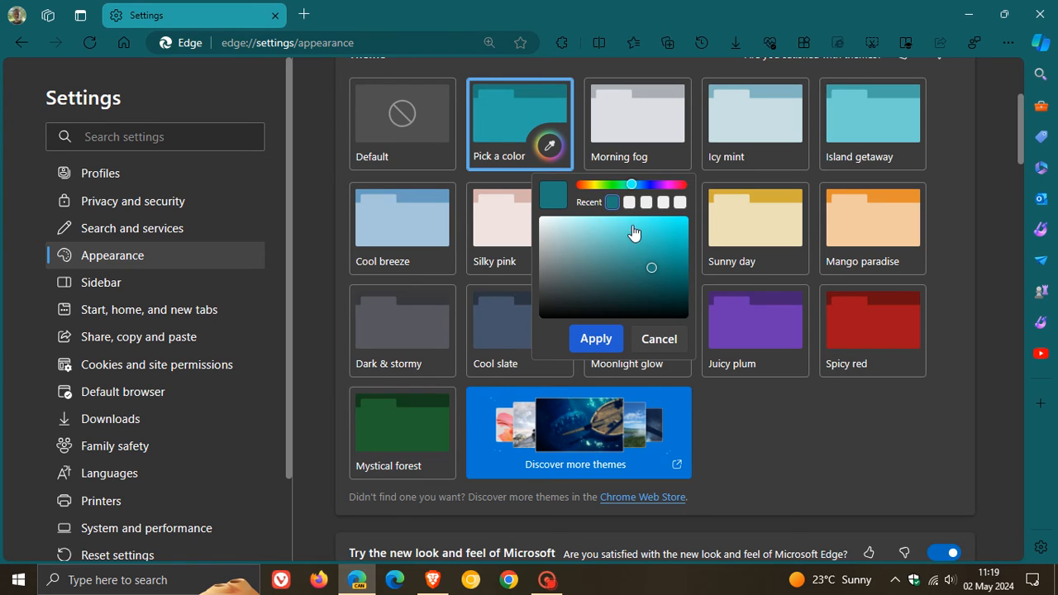
# - After trying another colour, reapply the recent teal swatch so the browser frame turns teal
pyautogui.click(641, 185)
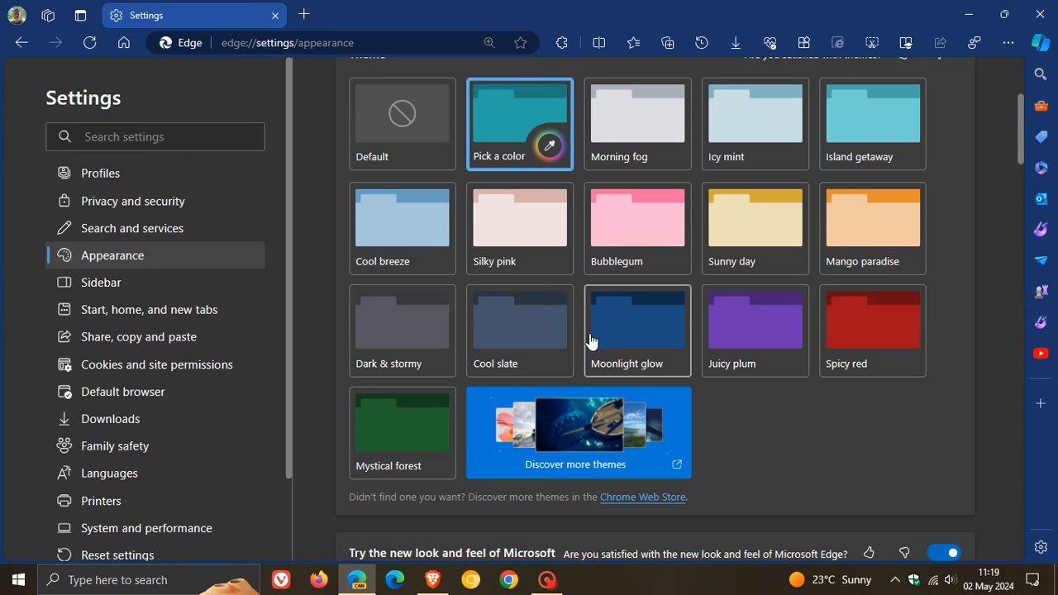
pyautogui.click(519, 124)
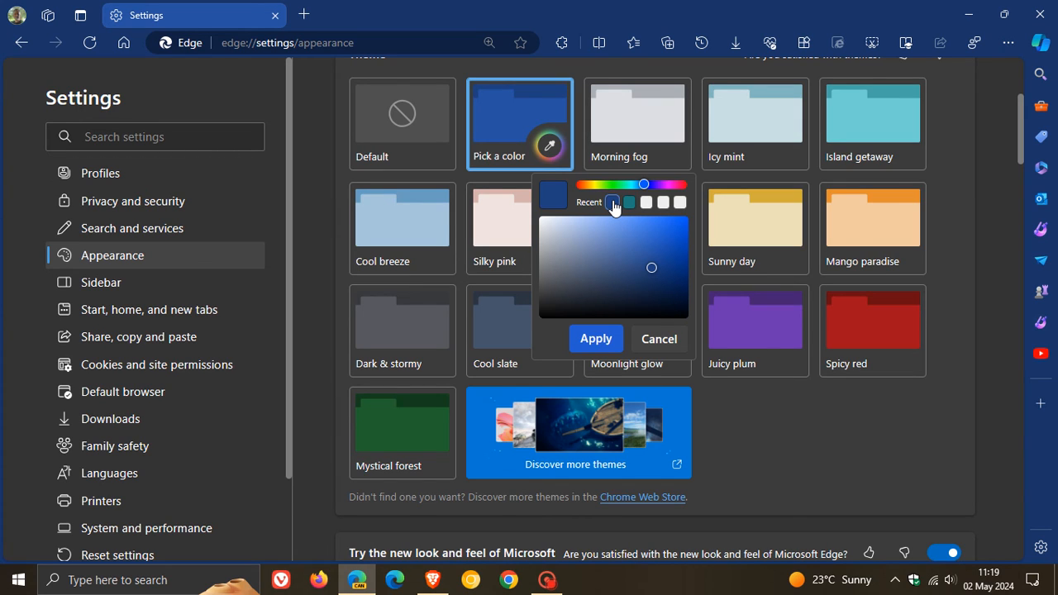
pyautogui.moveTo(671, 210)
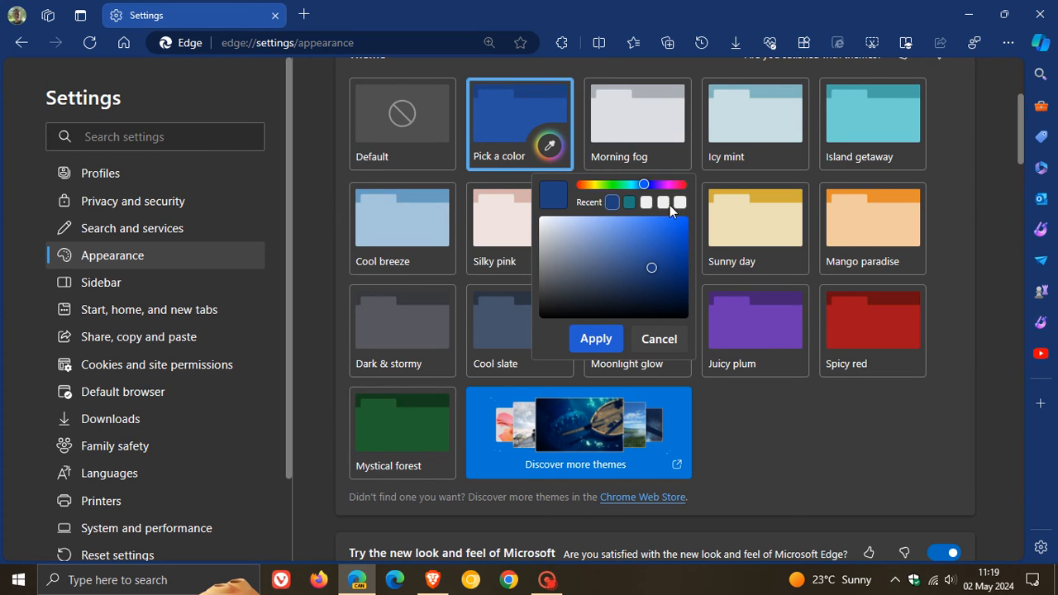
pyautogui.moveTo(664, 213)
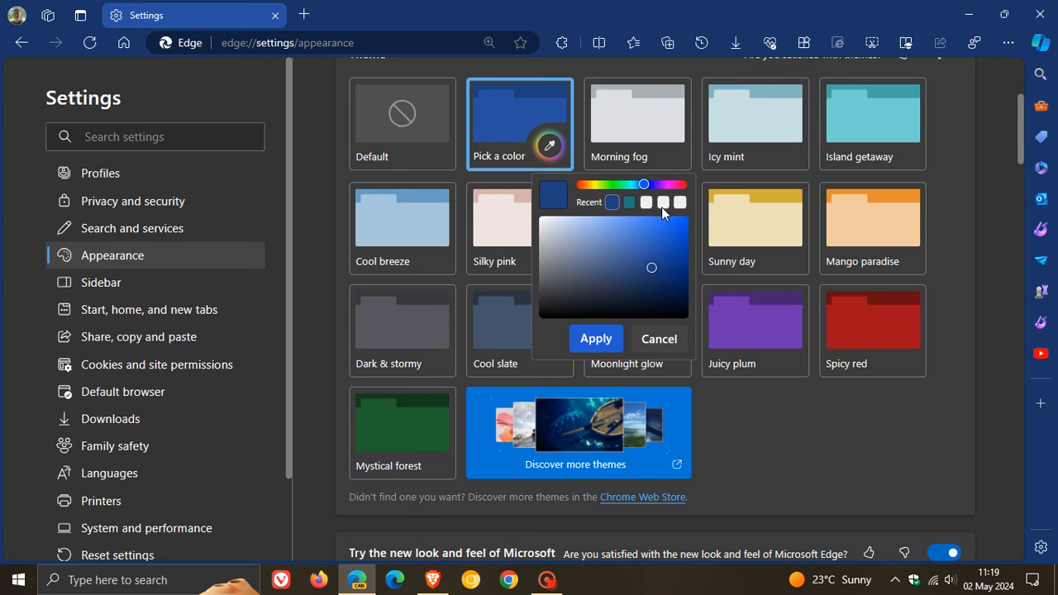
pyautogui.click(631, 183)
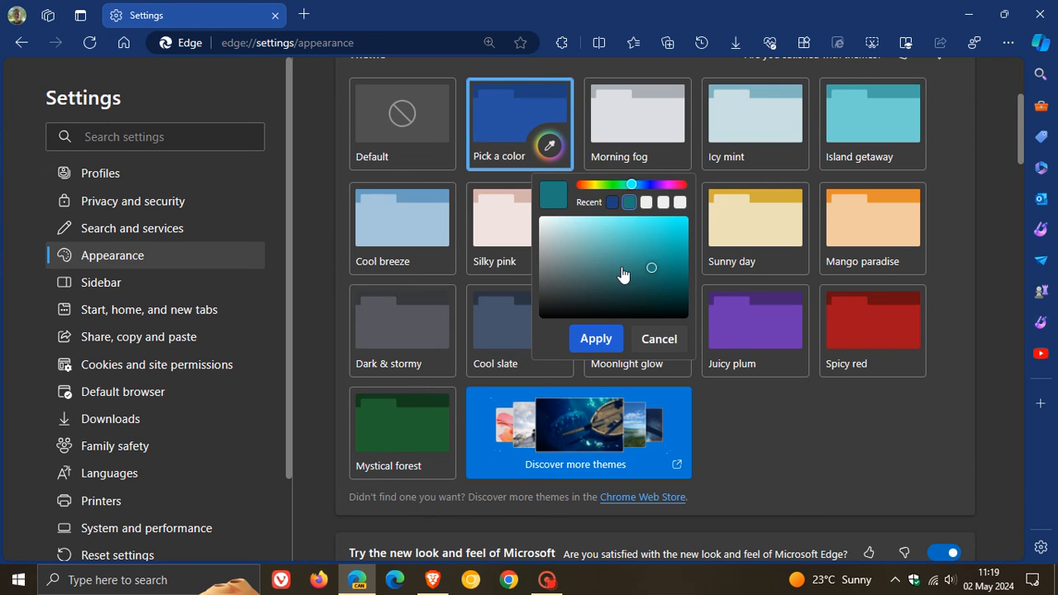
pyautogui.click(595, 339)
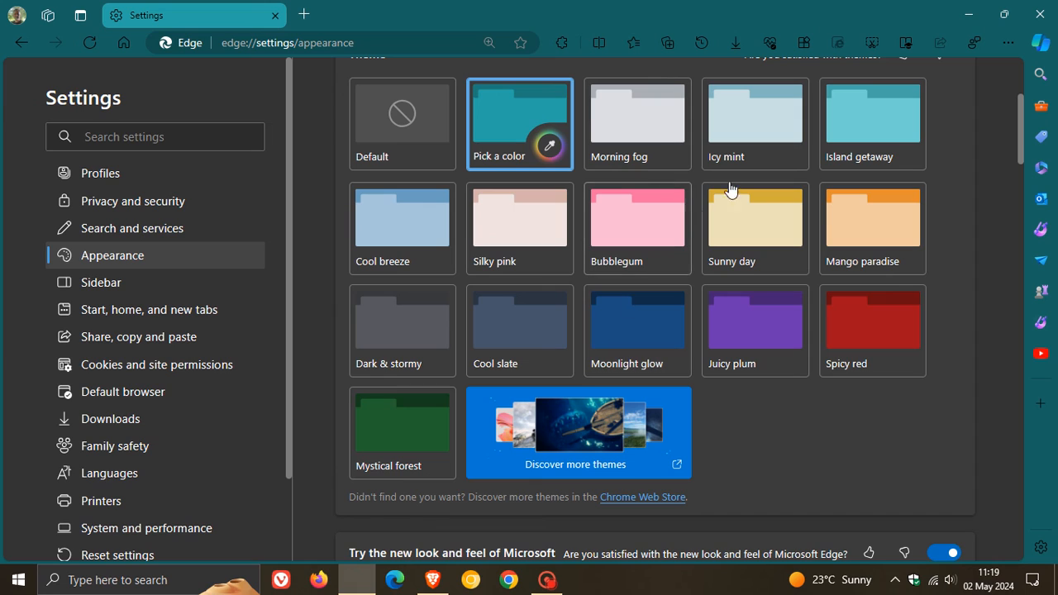
pyautogui.moveTo(814, 460)
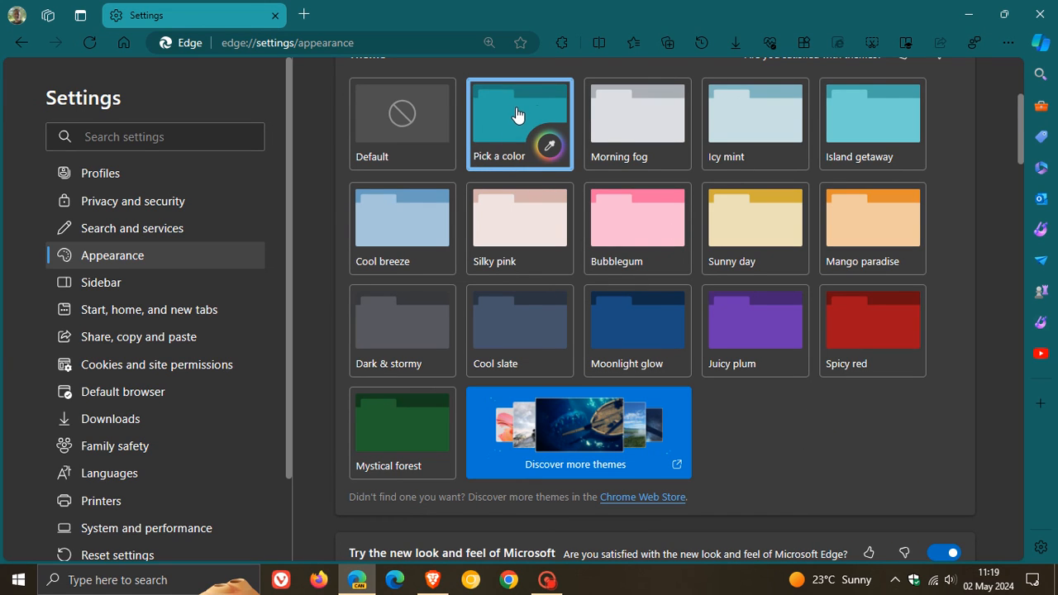
pyautogui.moveTo(512, 109)
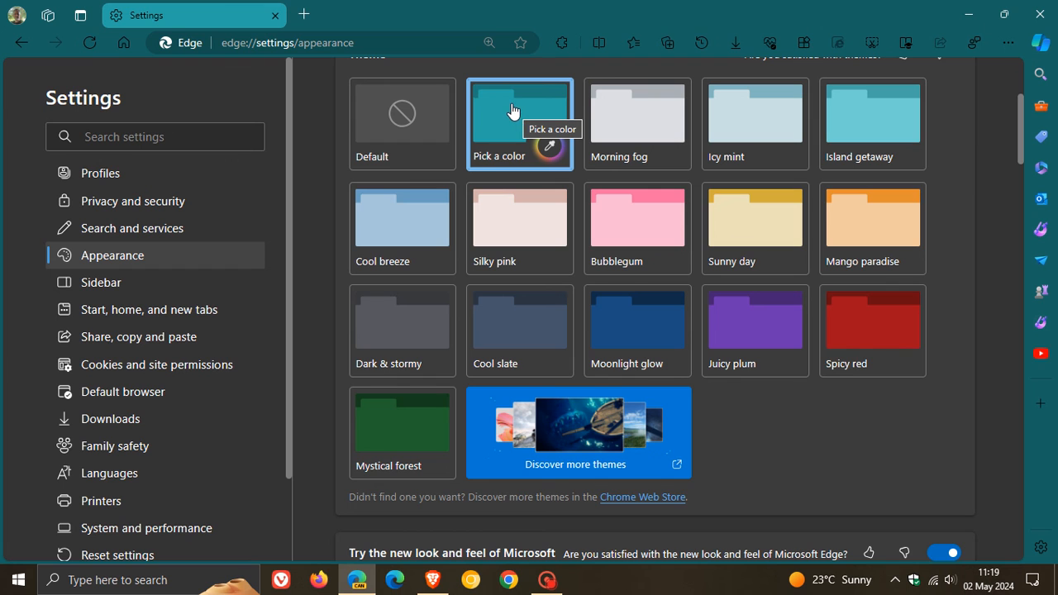
pyautogui.moveTo(142, 57)
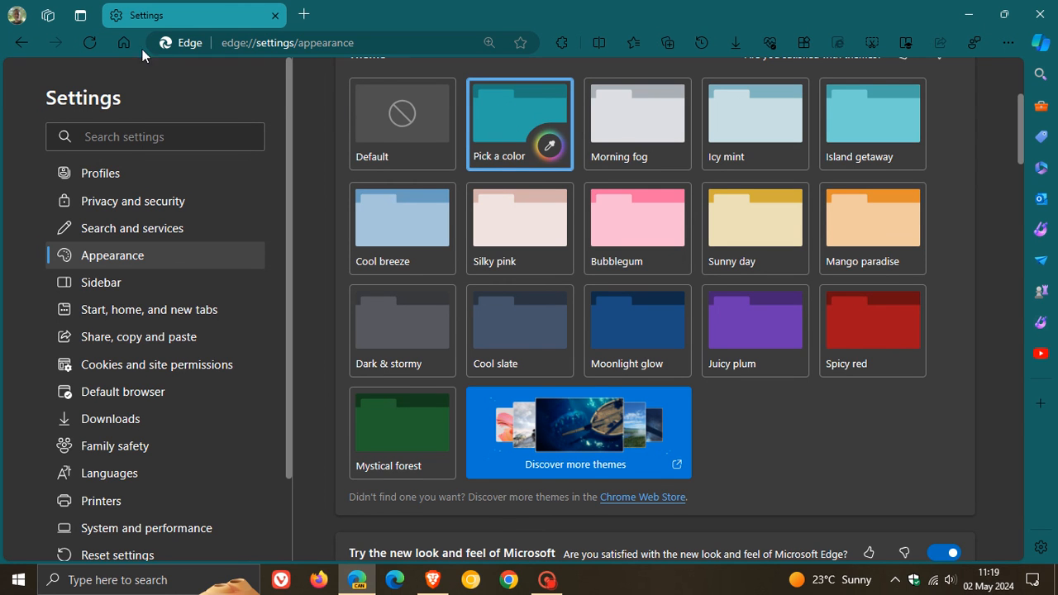
# - Open a new tab showing the teal-tinted frame and focus the address bar
pyautogui.click(304, 13)
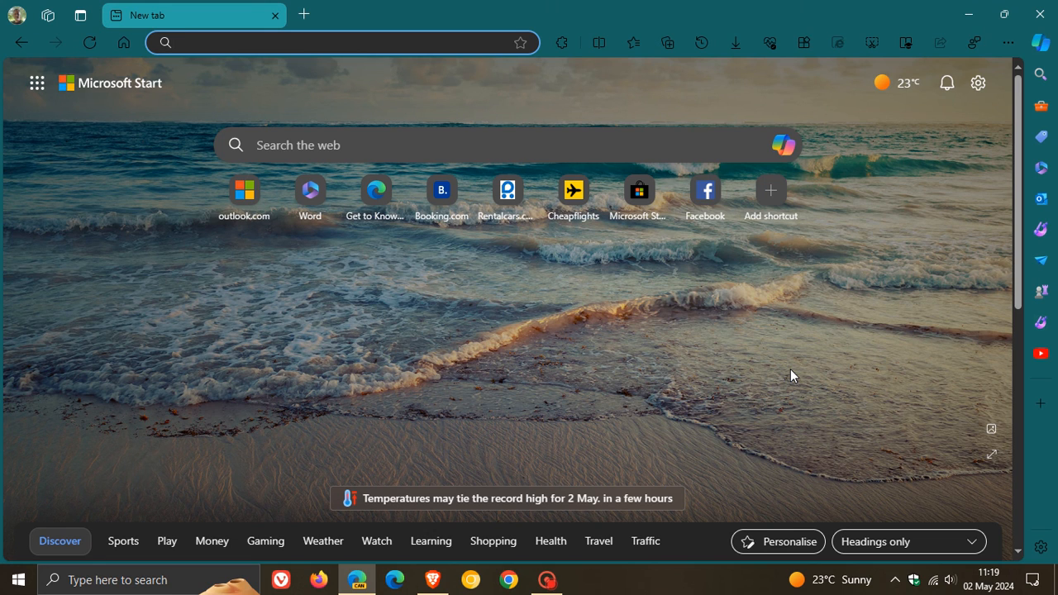
pyautogui.moveTo(578, 304)
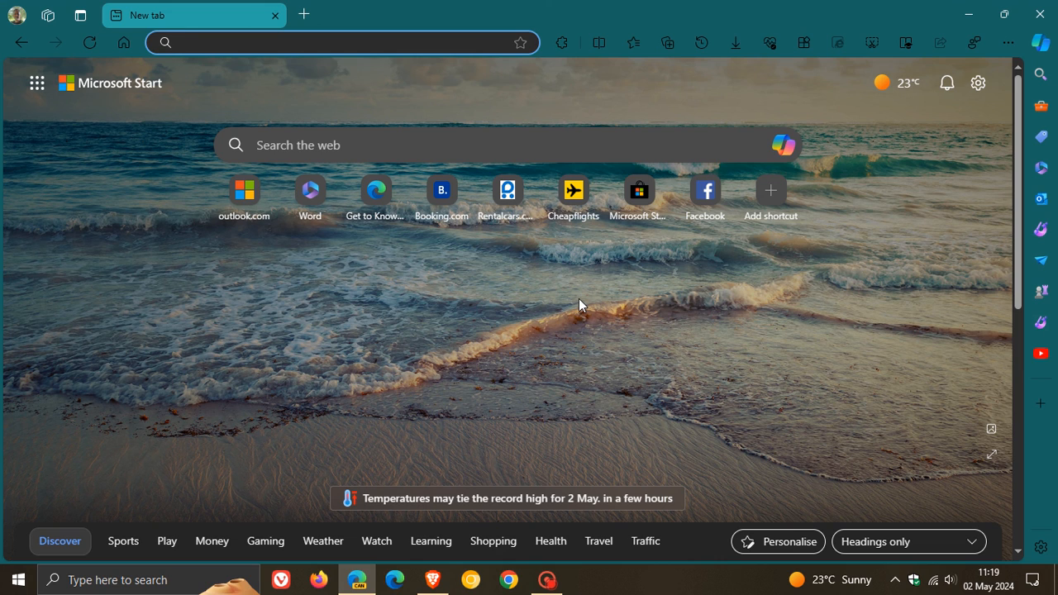
pyautogui.click(339, 43)
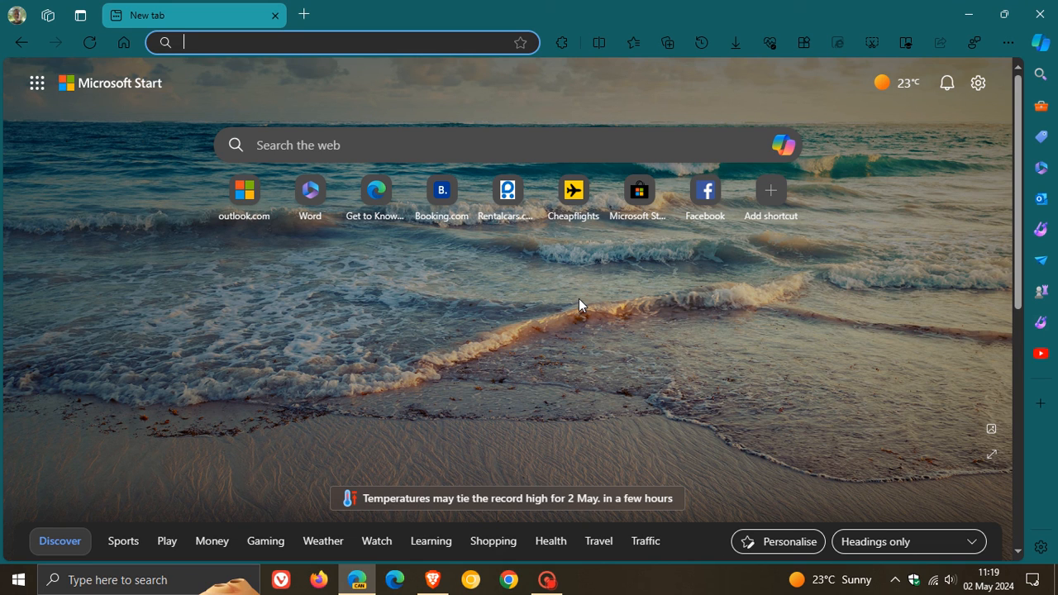